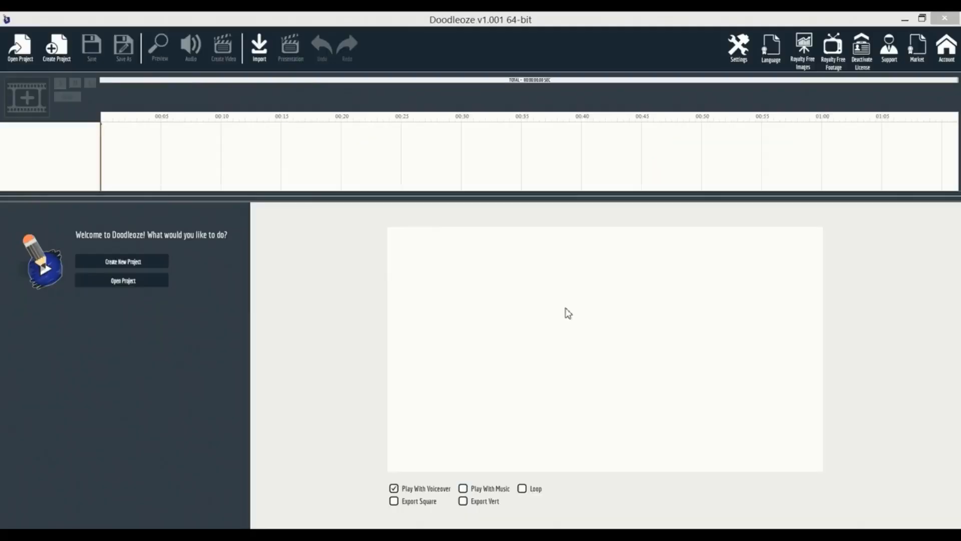
mouse_move(517, 329)
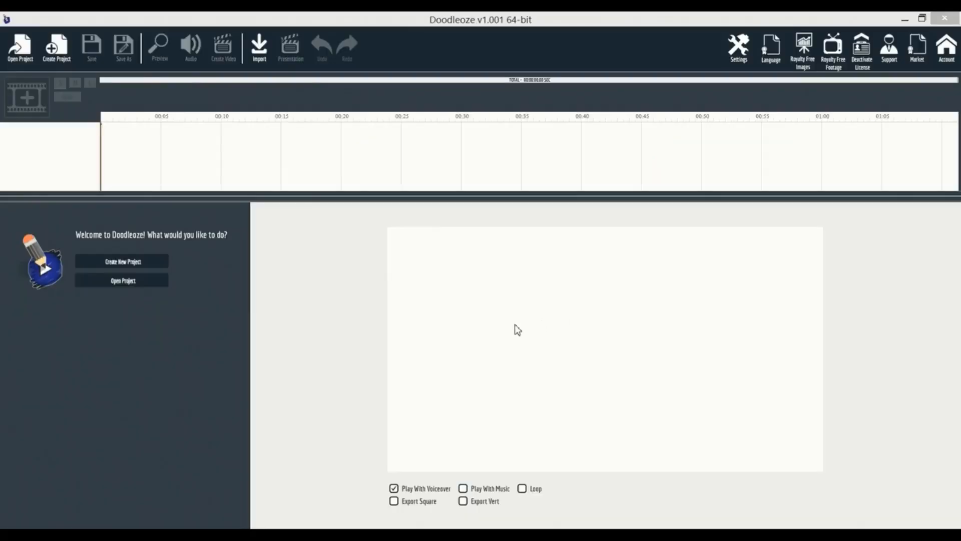
mouse_move(319, 275)
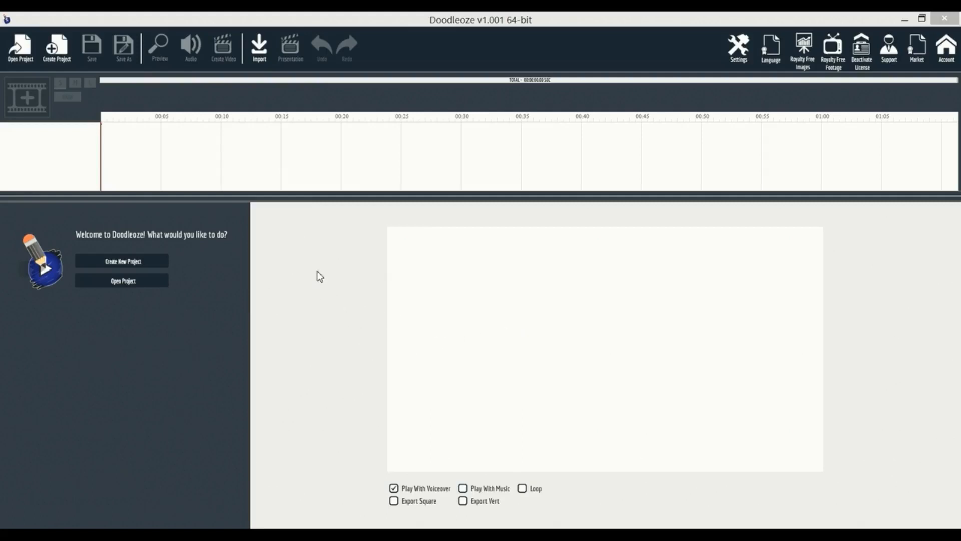
mouse_move(439, 337)
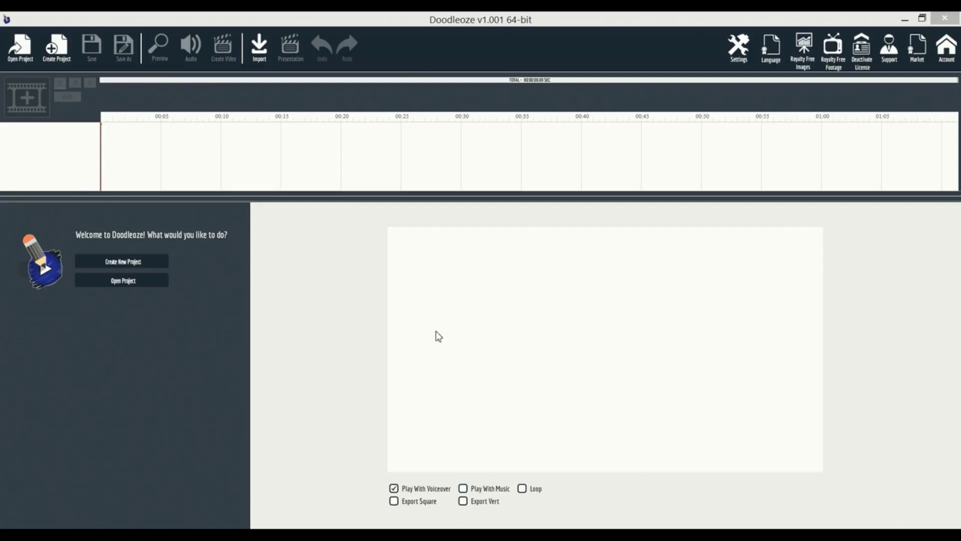
mouse_move(392, 294)
text(dd)
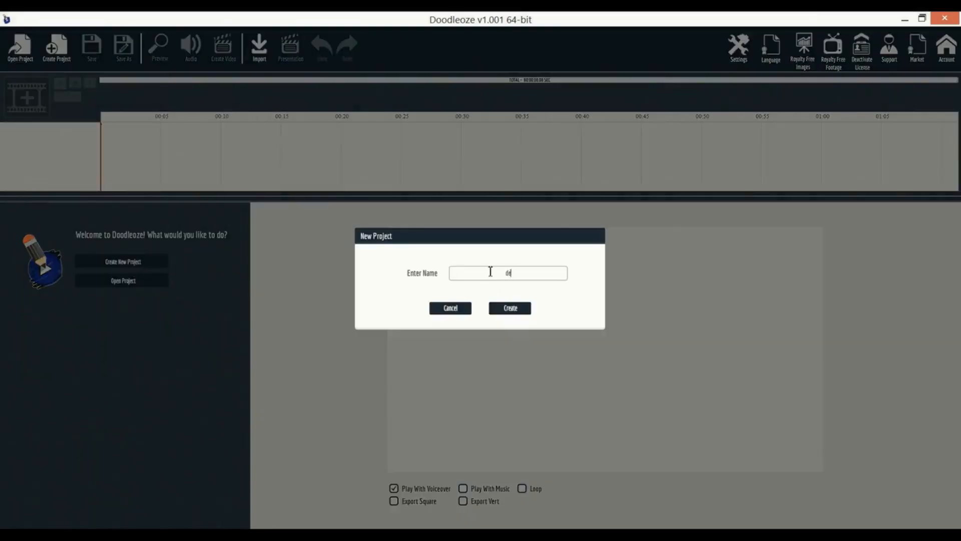
Step: Create the 'demo' project and start a brand-new blank scene in it
click(509, 307)
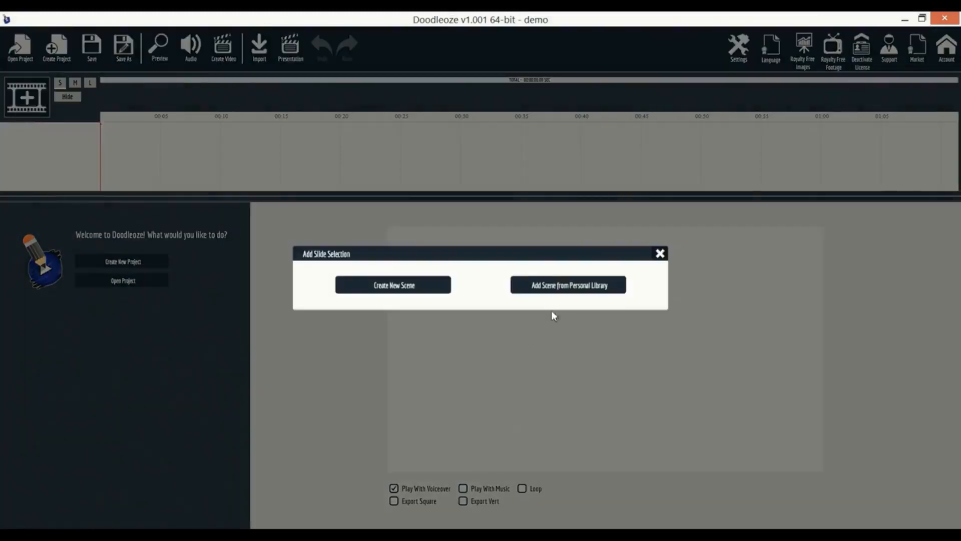
click(392, 285)
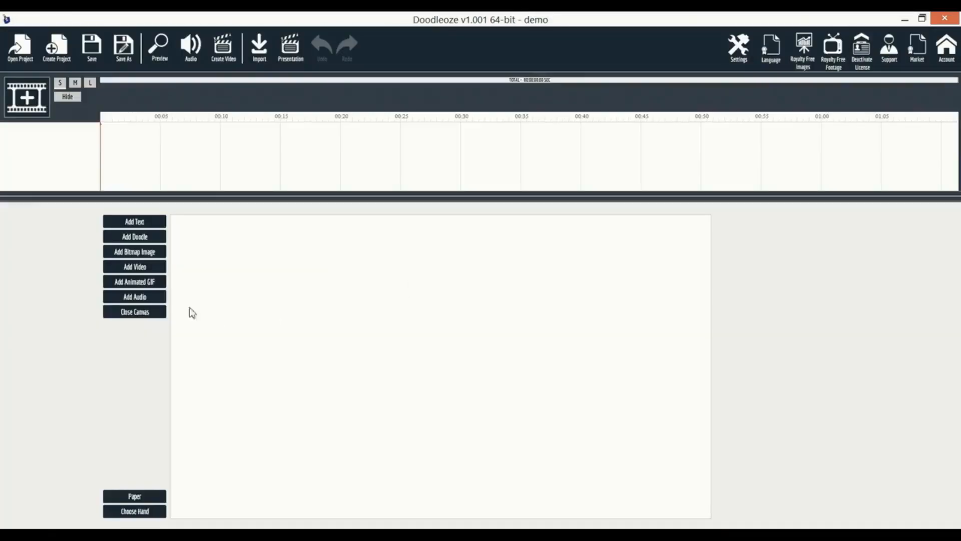
mouse_move(151, 255)
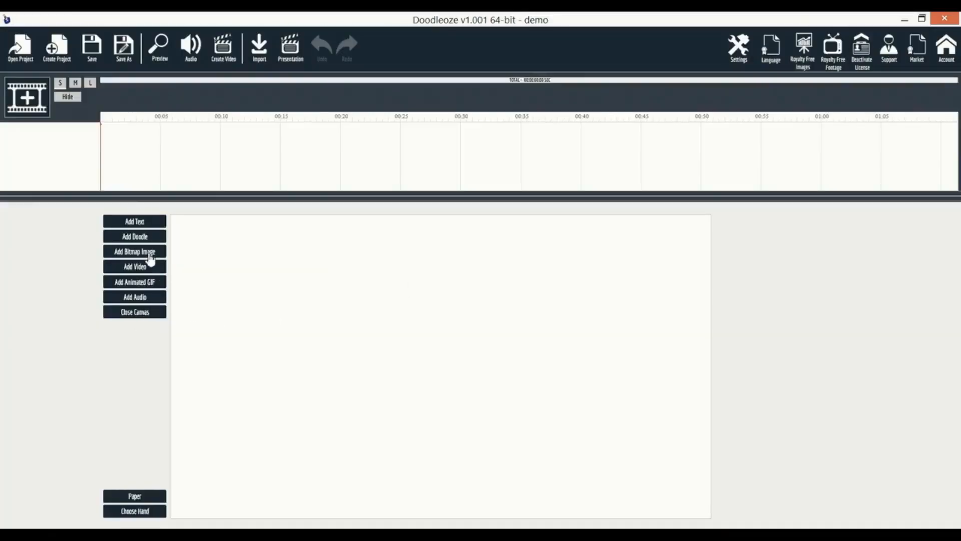
mouse_move(134, 298)
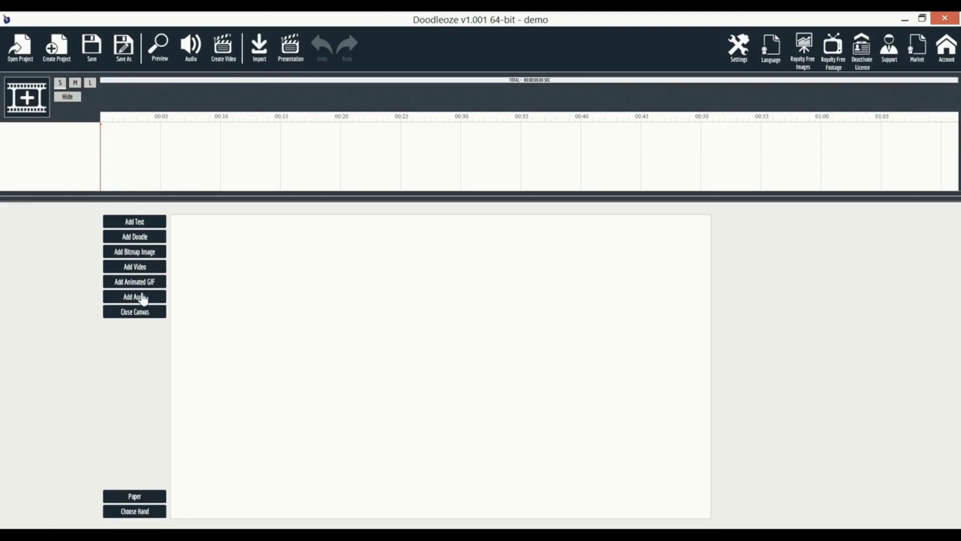
mouse_move(137, 266)
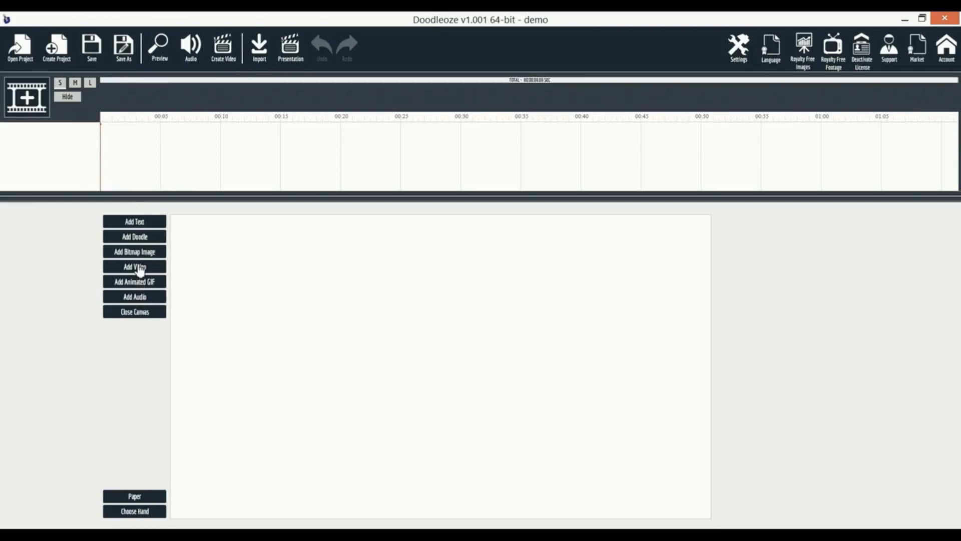
mouse_move(307, 271)
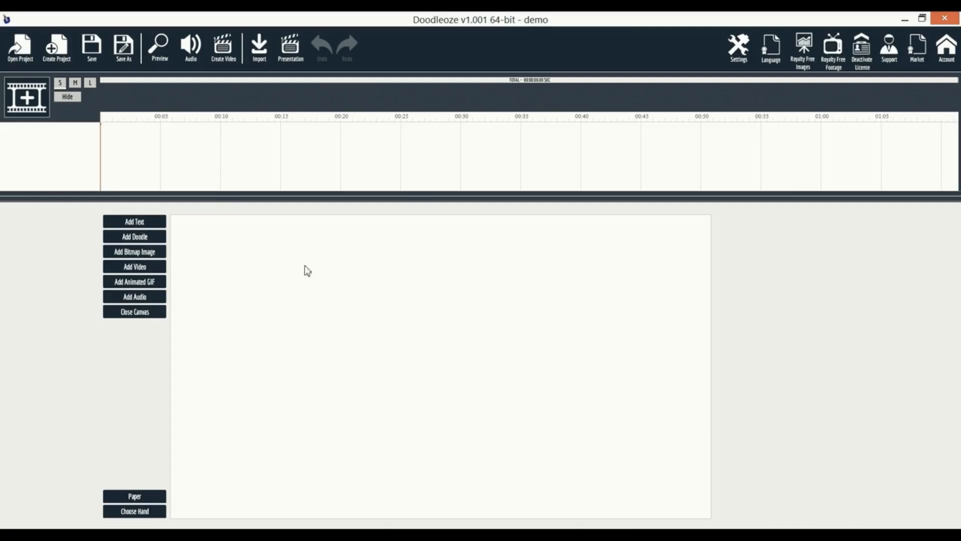
Step: Start importing the food video into the blank scene via Add Video
click(134, 266)
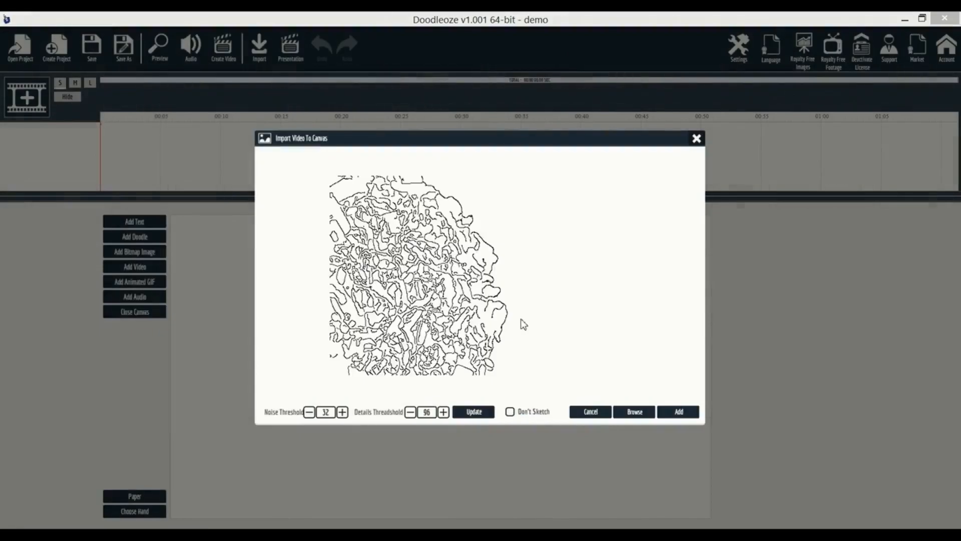
mouse_move(524, 323)
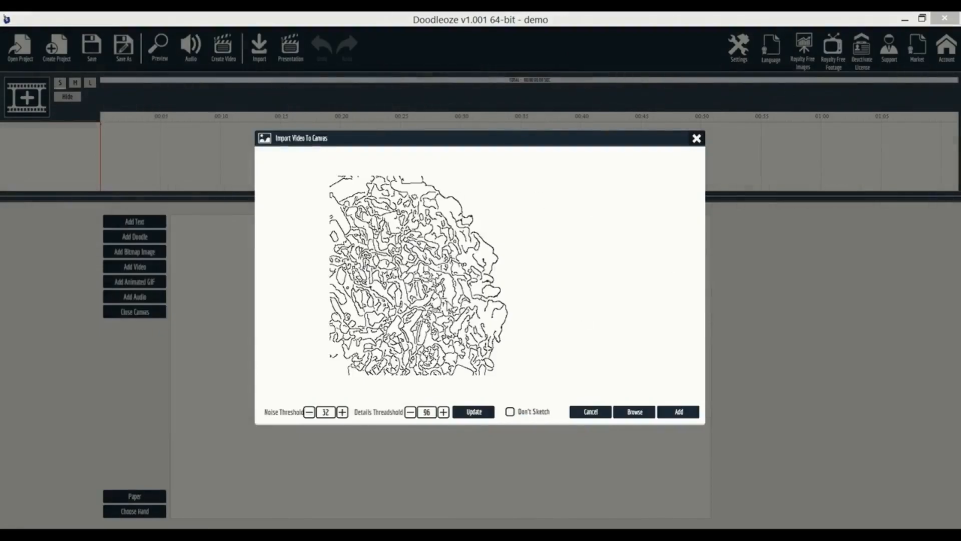
mouse_move(261, 360)
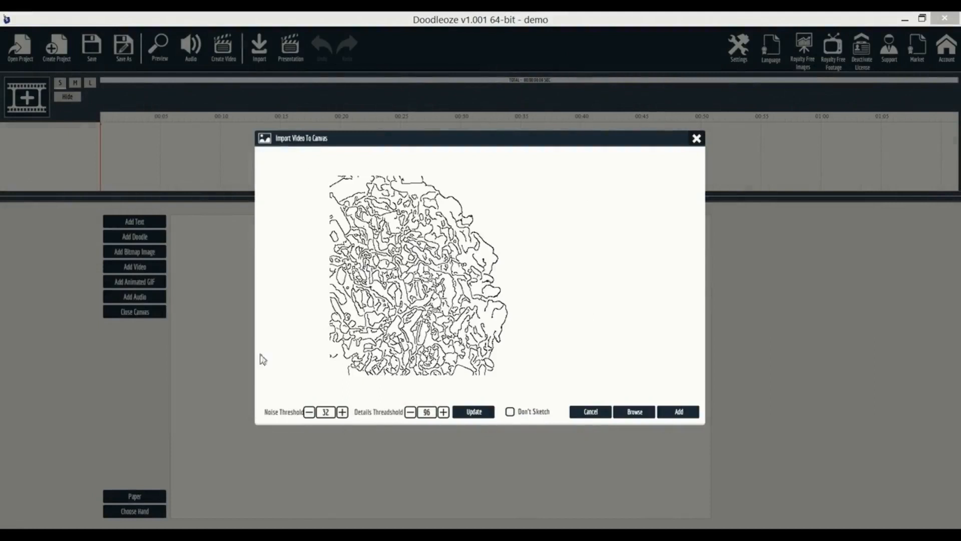
mouse_move(558, 338)
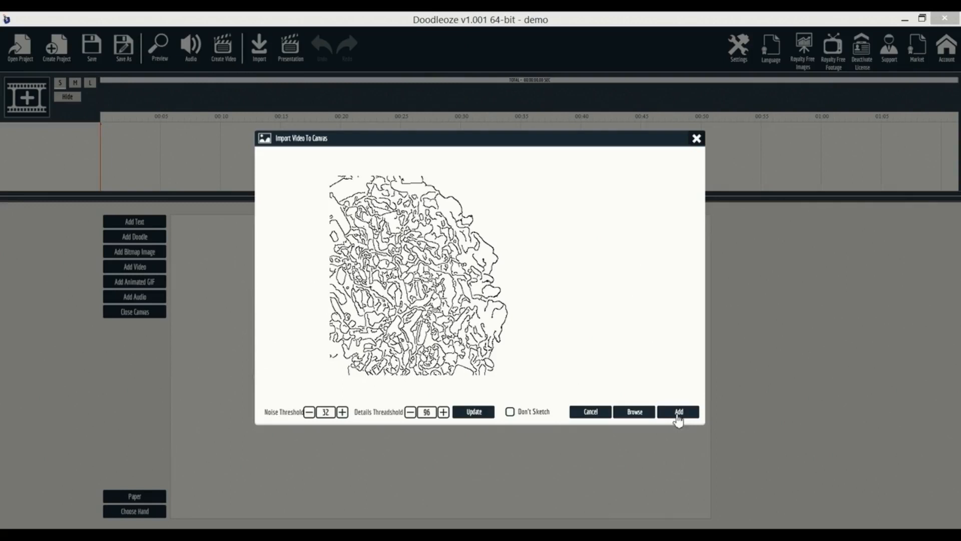
Step: Place the food video on the canvas, stretch it to fill, and reveal its effect track
click(678, 412)
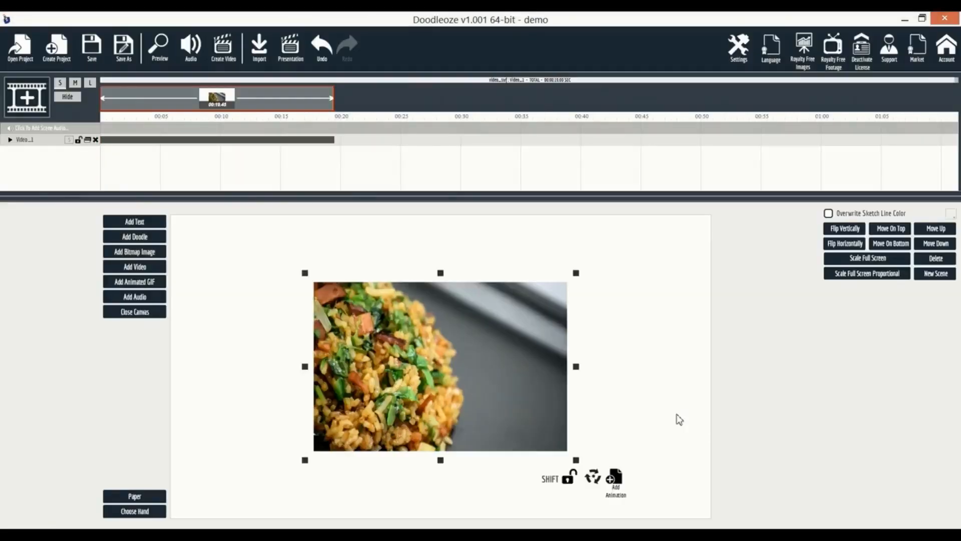
click(867, 258)
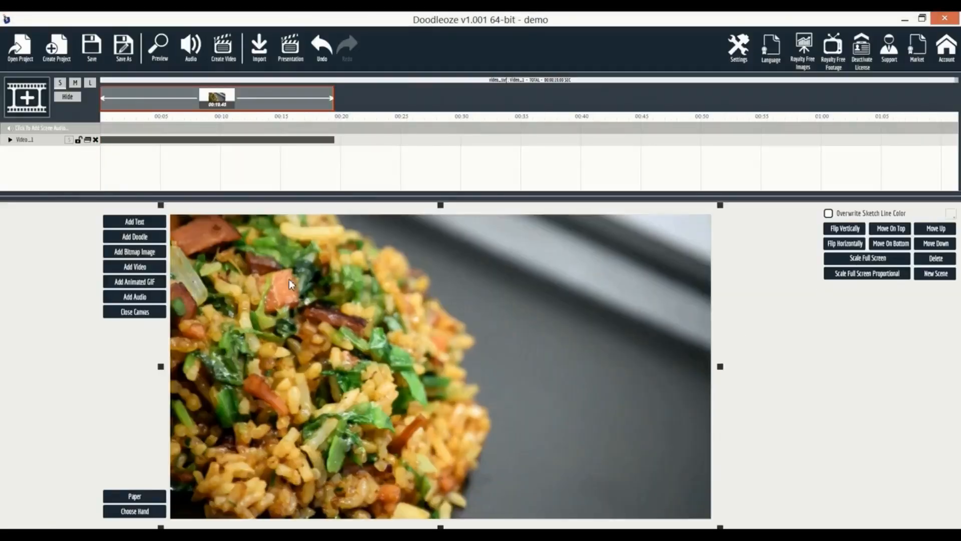
click(10, 139)
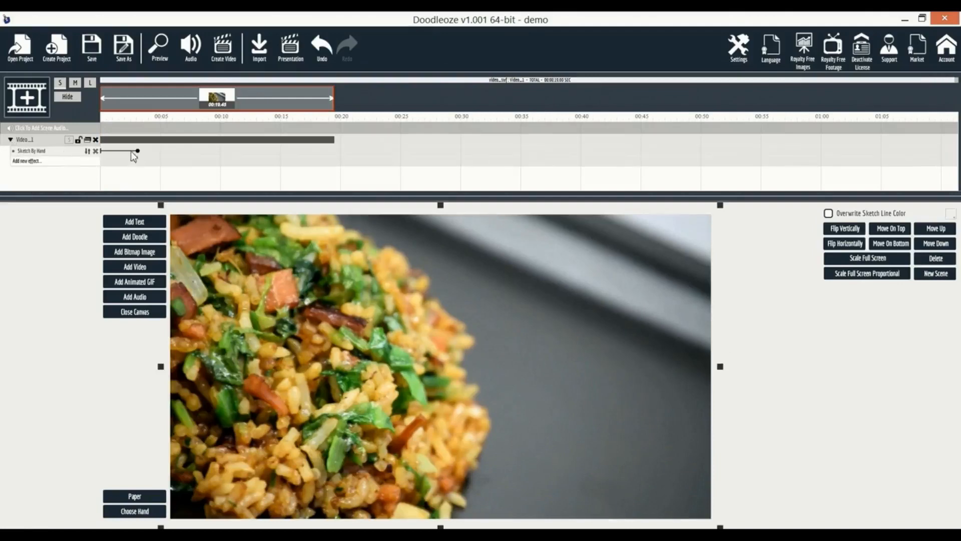
Step: Drag the Sketch By Hand effect bar's end handle to set the reveal duration
drag(138, 151, 169, 151)
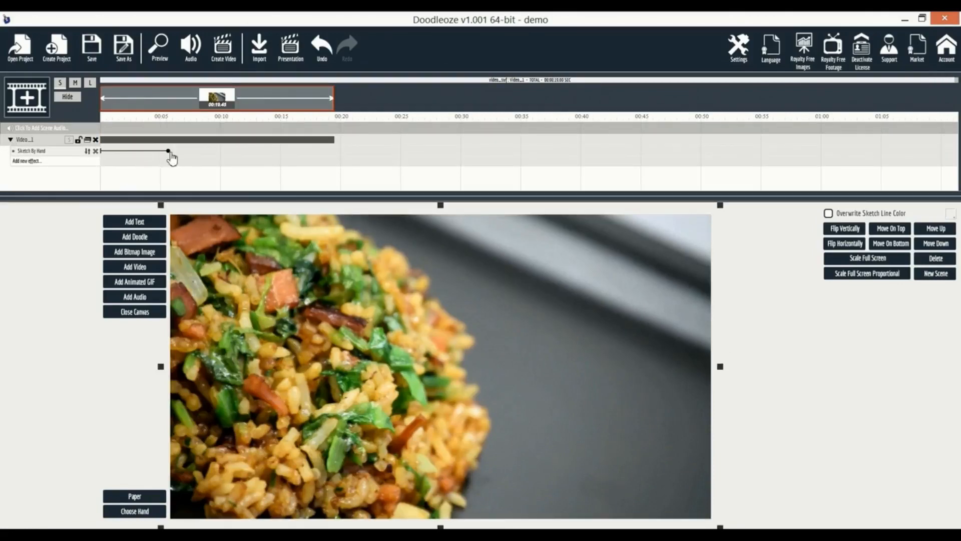
drag(169, 152, 139, 151)
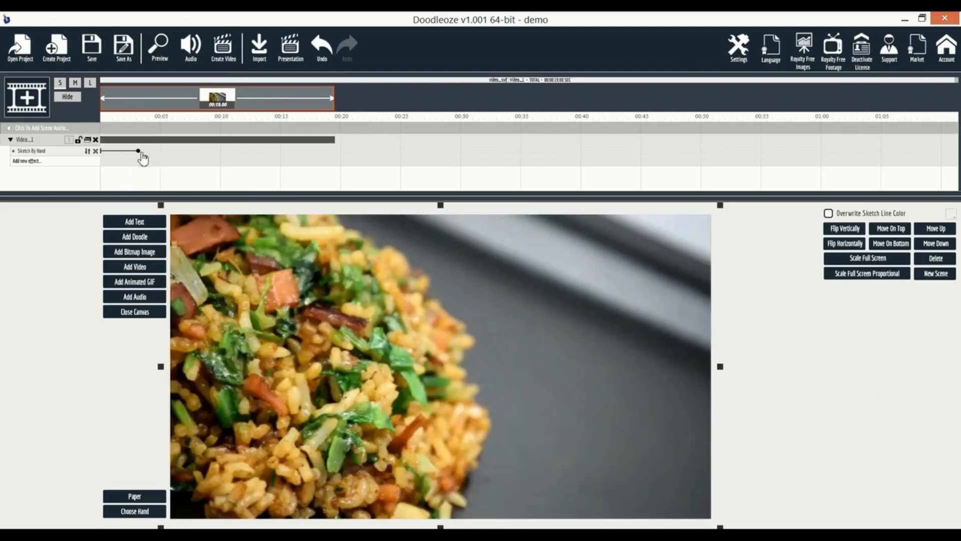
mouse_move(73, 154)
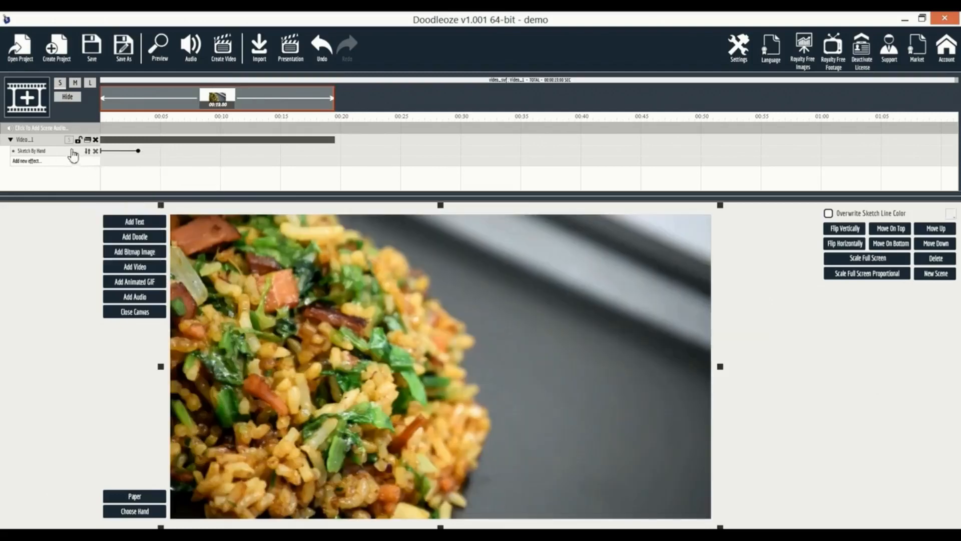
click(26, 160)
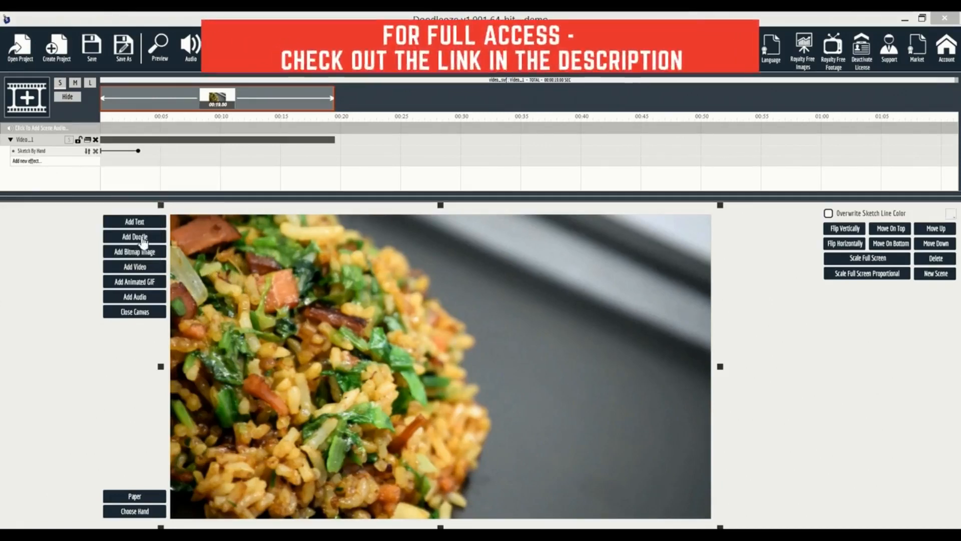
Step: Add the chef doodle from demo_sketch_image1.svg and give it a Sketch By Hand reveal
click(134, 236)
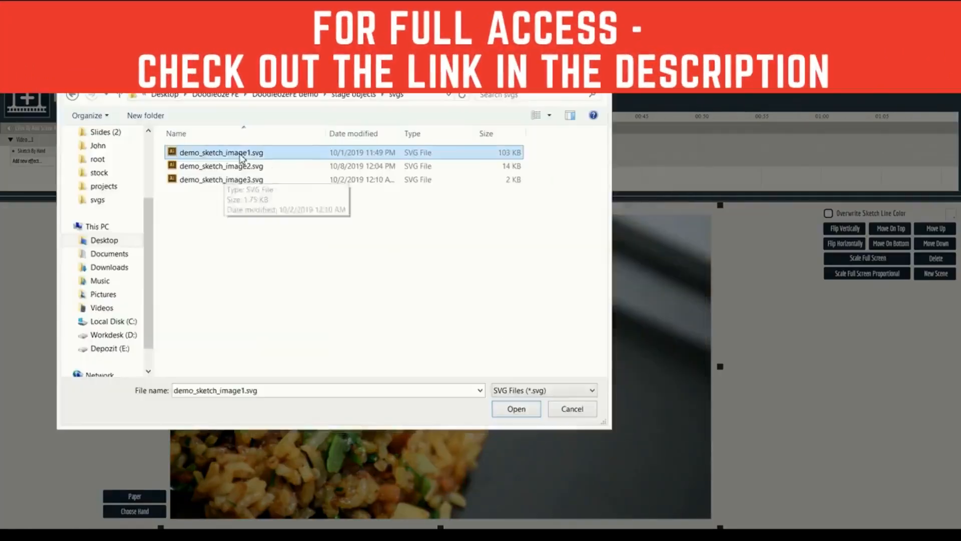
click(515, 409)
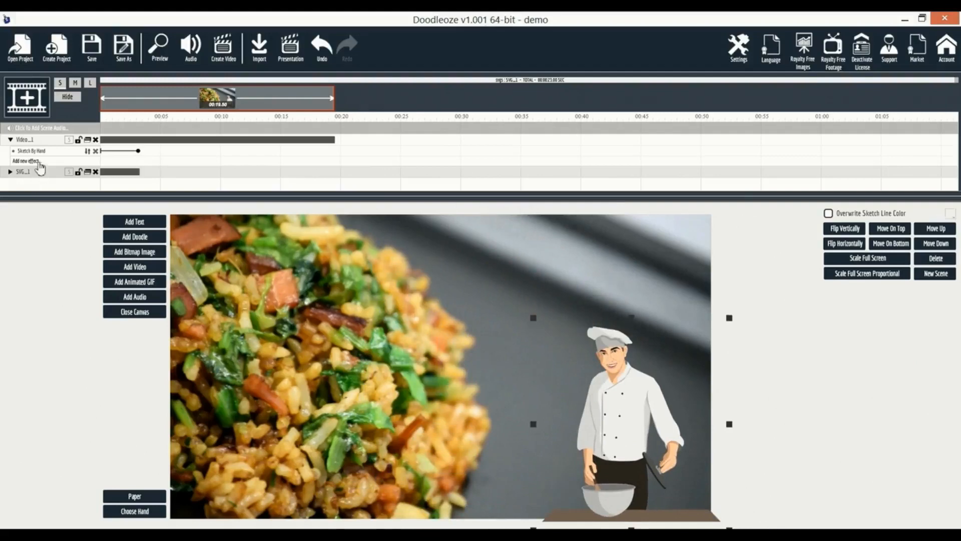
click(10, 139)
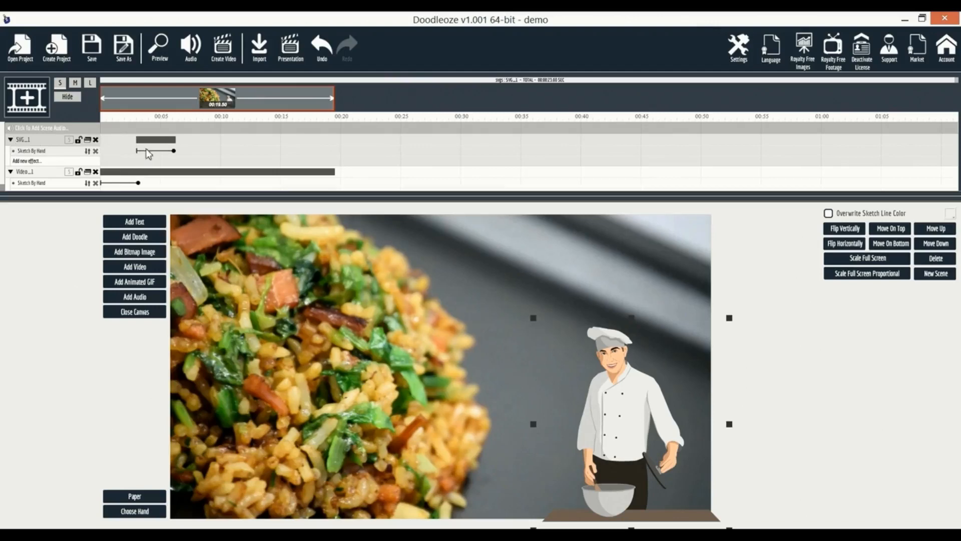
mouse_move(74, 165)
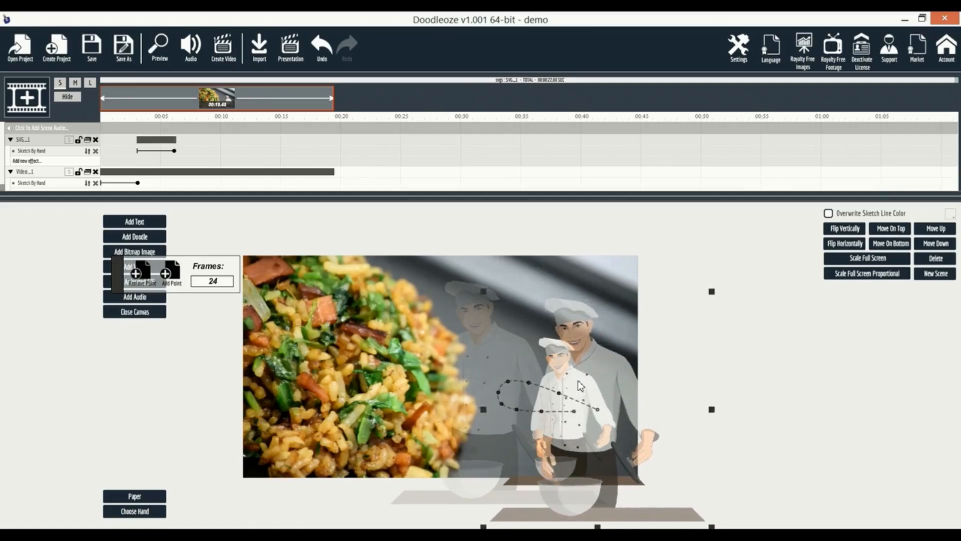
mouse_move(184, 298)
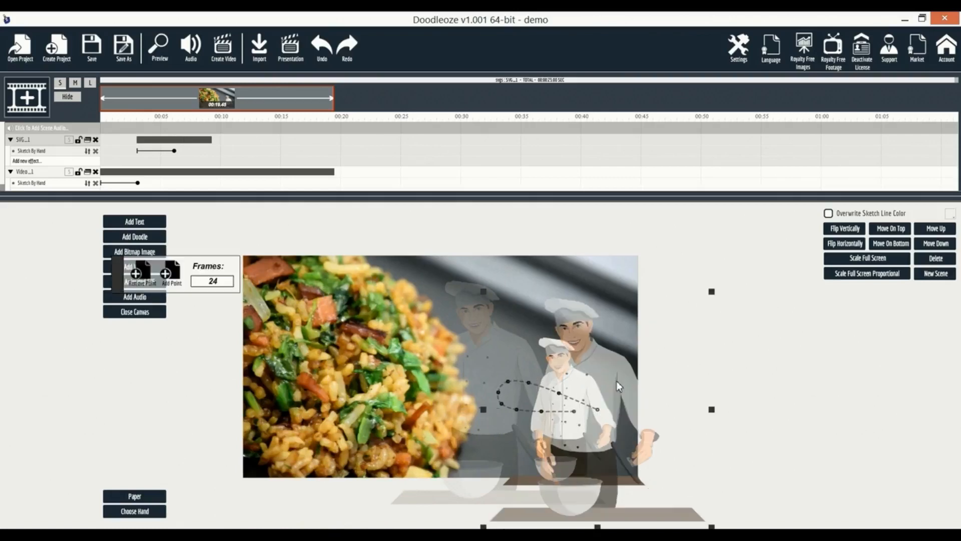
mouse_move(591, 398)
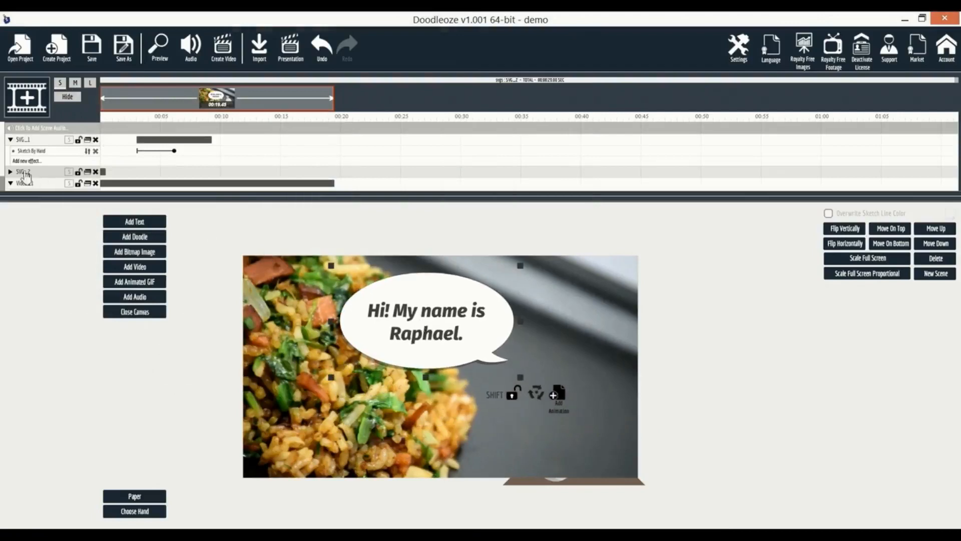
Step: Make the SVG_2 speech bubble Fly In By Hand, then load demo_sketch_image3.svg as a blank bubble
click(26, 182)
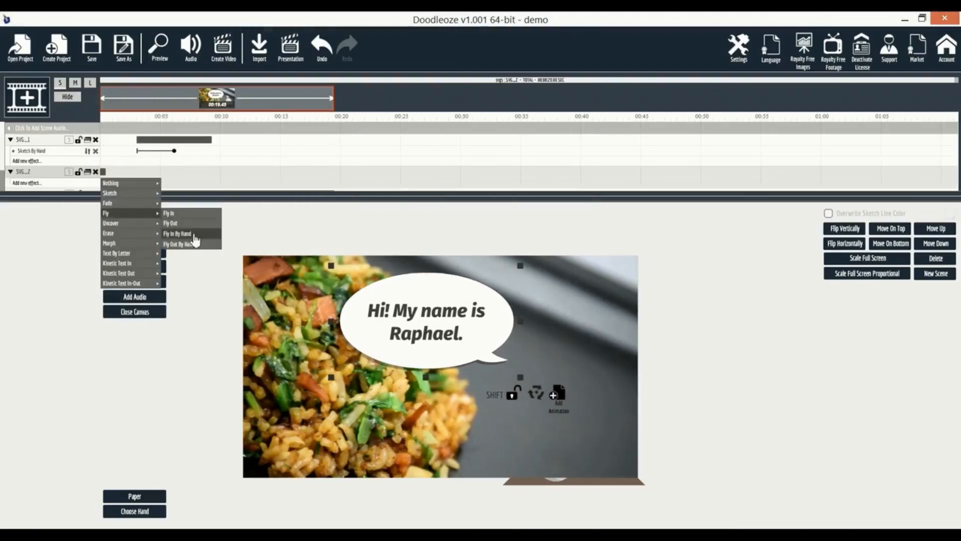
click(177, 233)
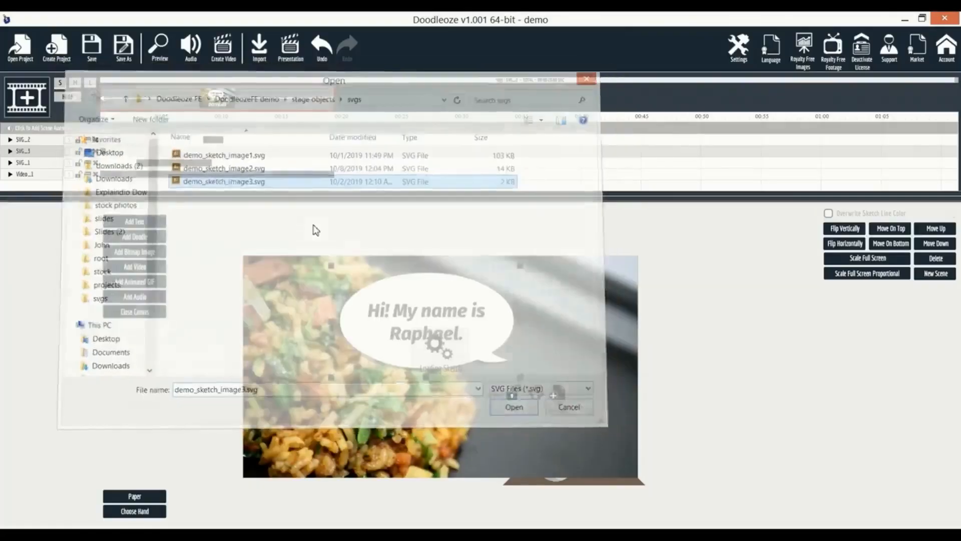
click(514, 407)
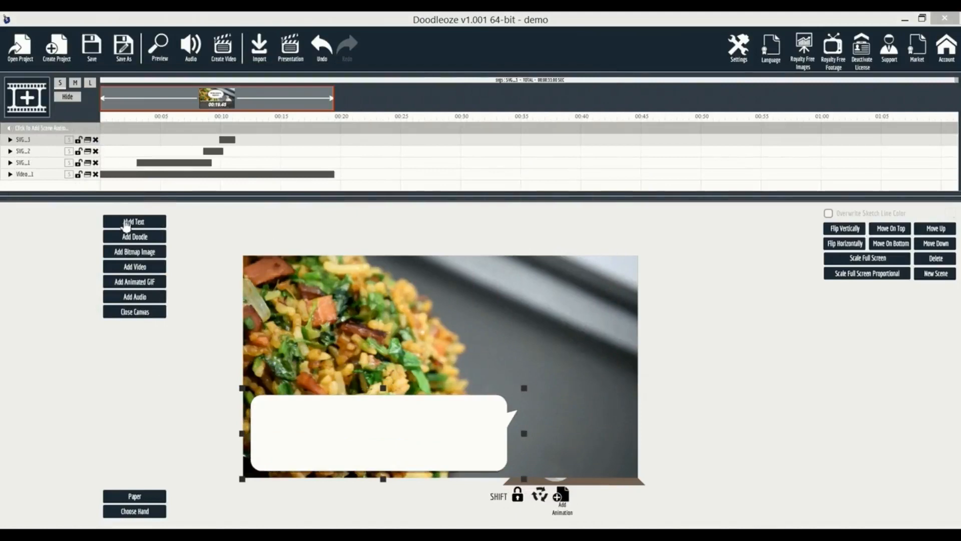
Step: Add a text object reading "And I'm happy to present to you, my new receipe!" in Fira Sans Bold Italic 55
click(134, 221)
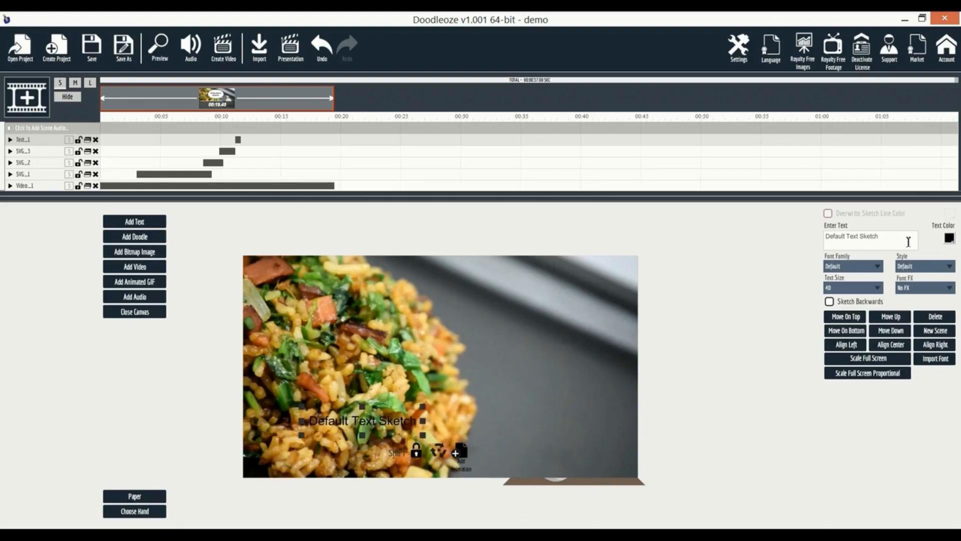
click(877, 266)
text(And I'm happy to present to you, my new receipe!)
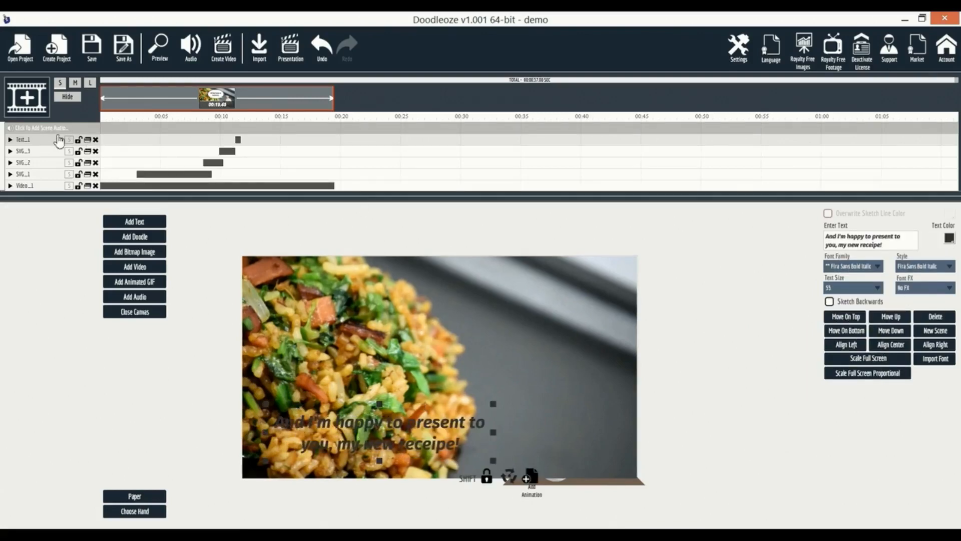
Step: Give the caption a Sketch By Hand reveal effect
click(9, 139)
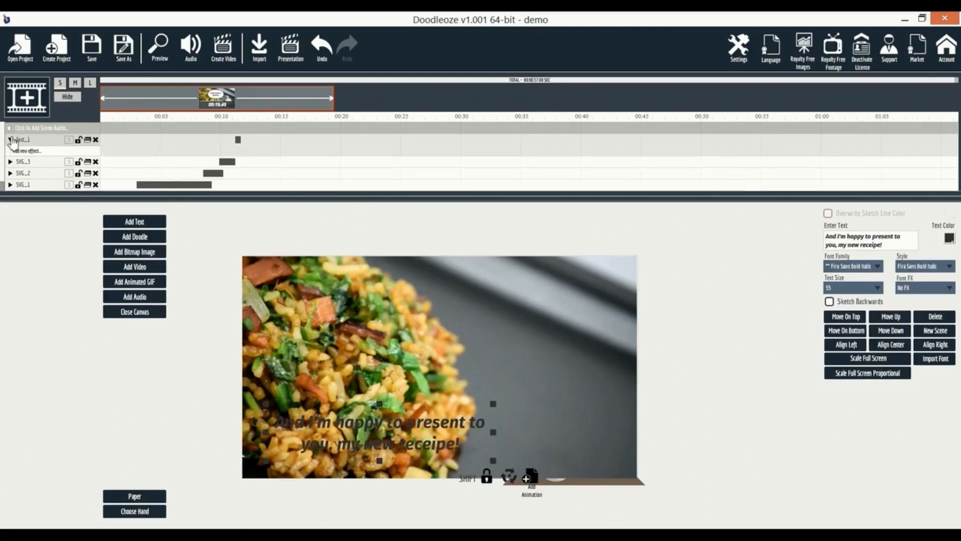
click(26, 151)
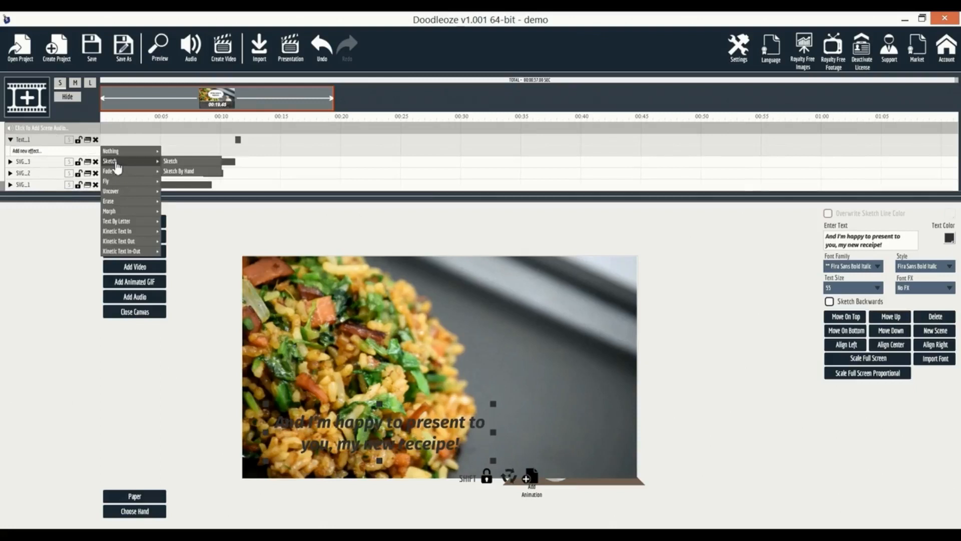
click(179, 171)
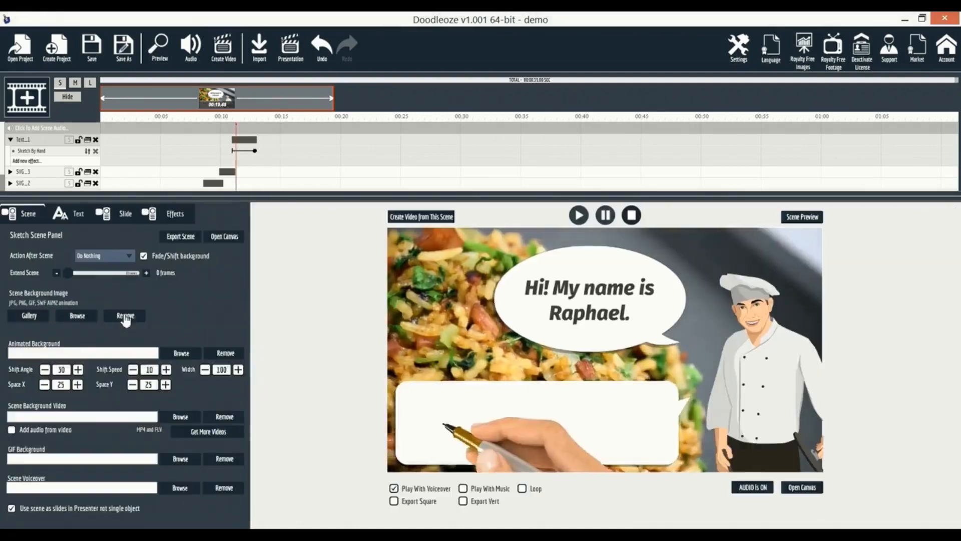
Step: Load demo_background_music.mp3 as the scene's background music
click(577, 214)
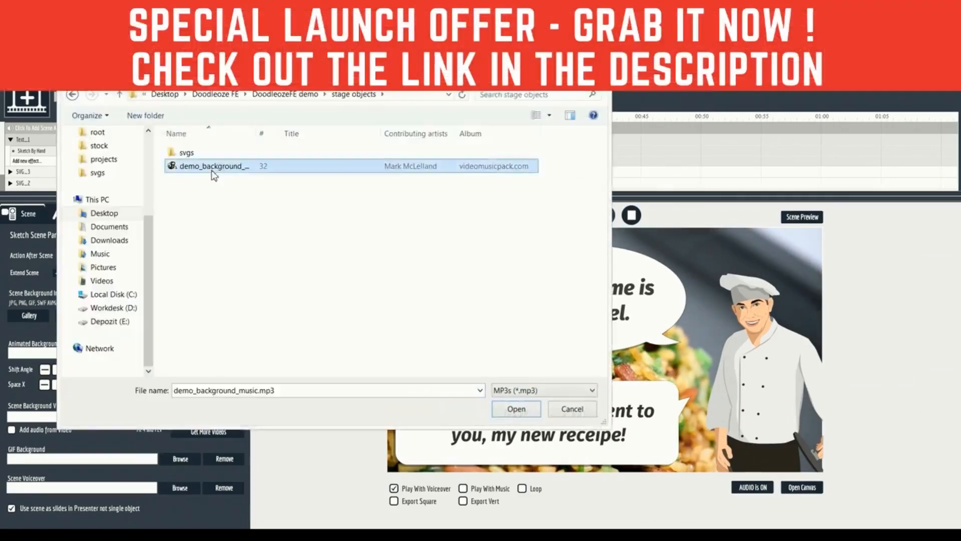
click(516, 409)
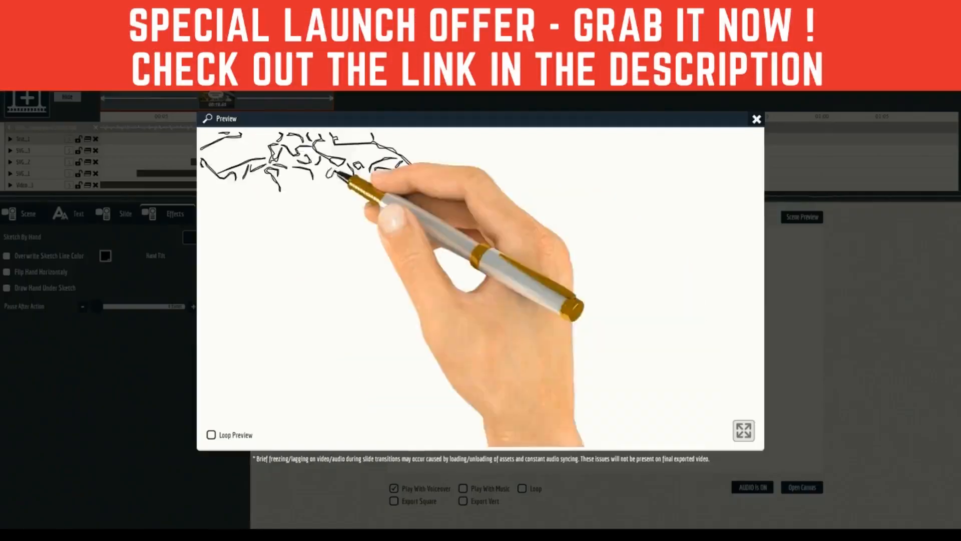